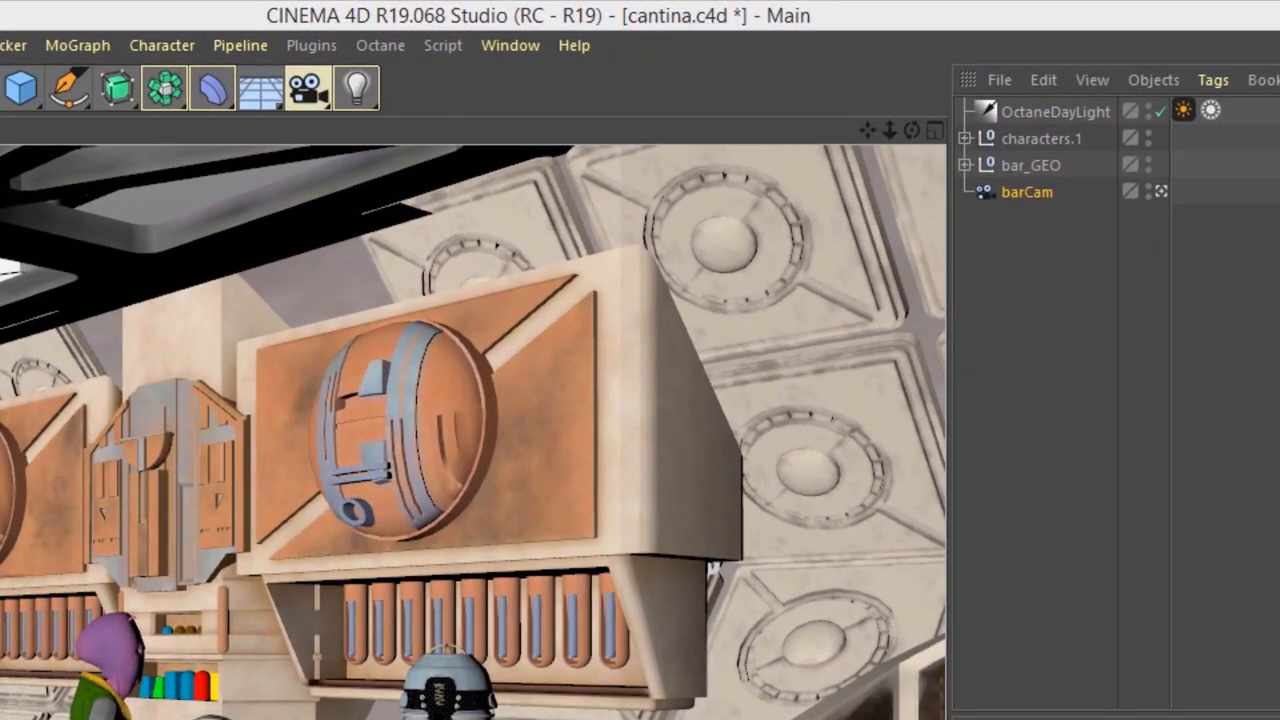
# Set Render Settings Output Width and Height to 1024 and close the window.
pyautogui.click(245, 45)
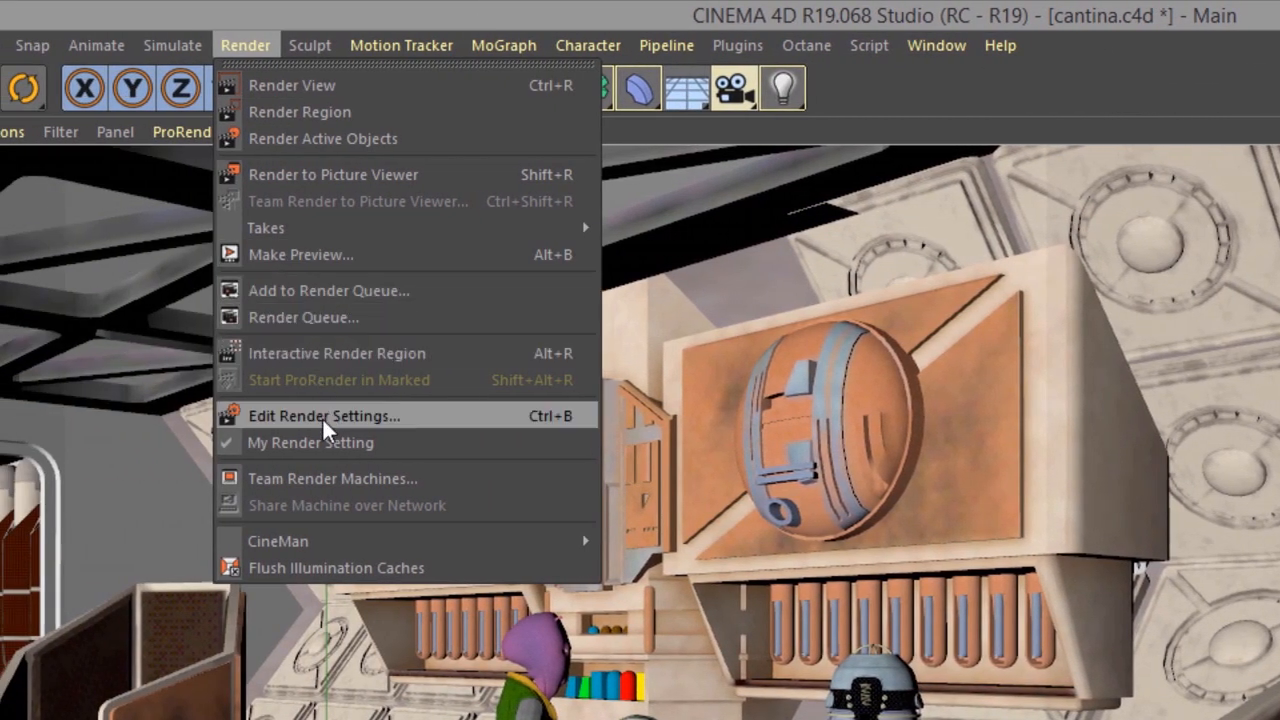
pyautogui.click(323, 415)
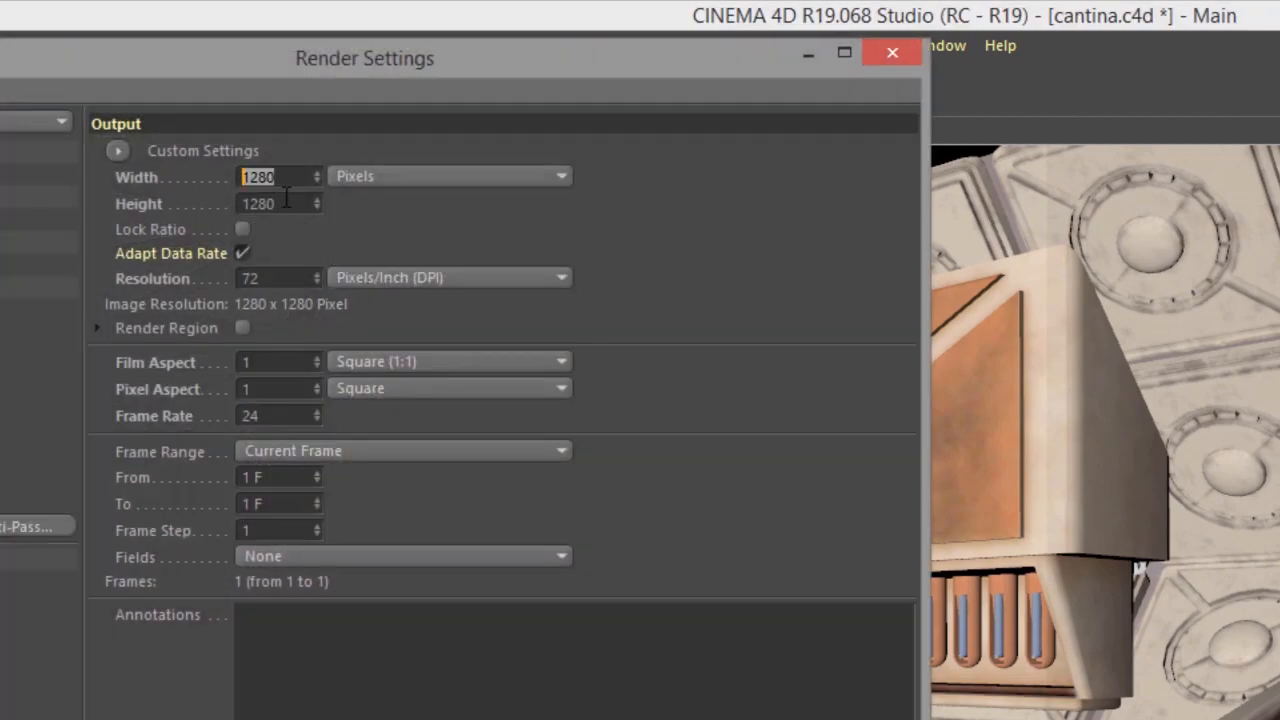
pyautogui.write('1024')
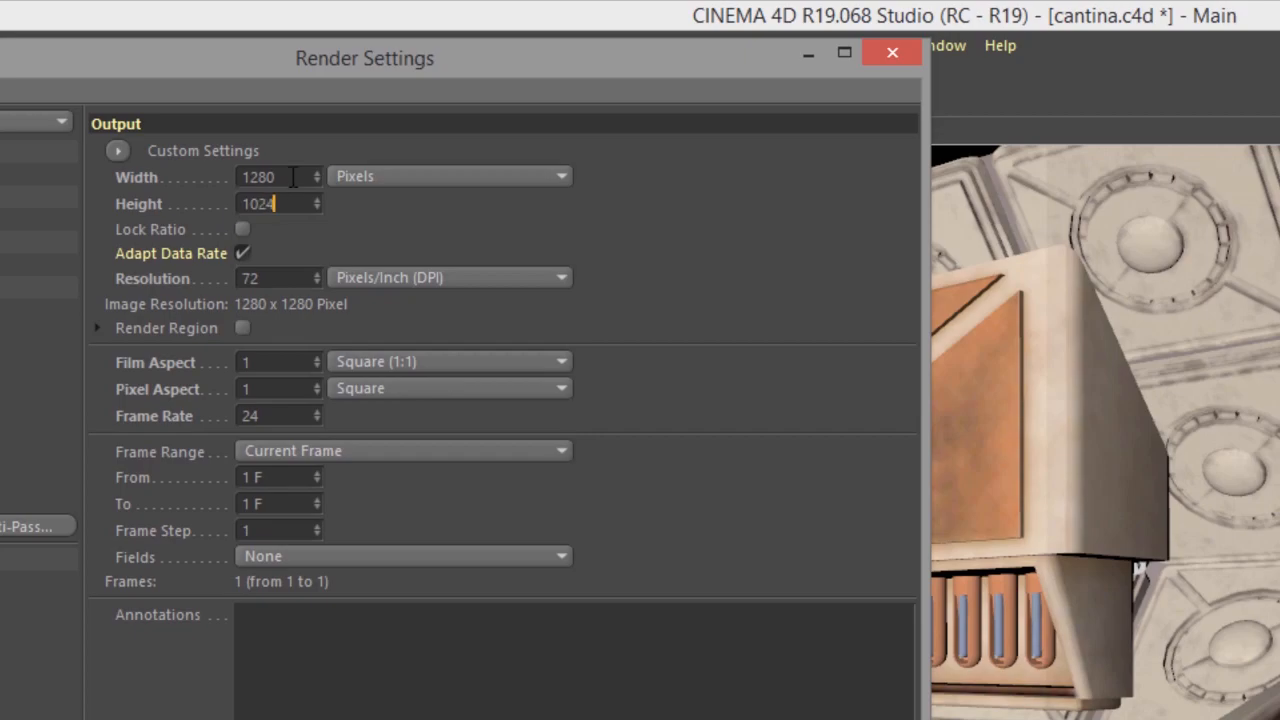
pyautogui.write('1030')
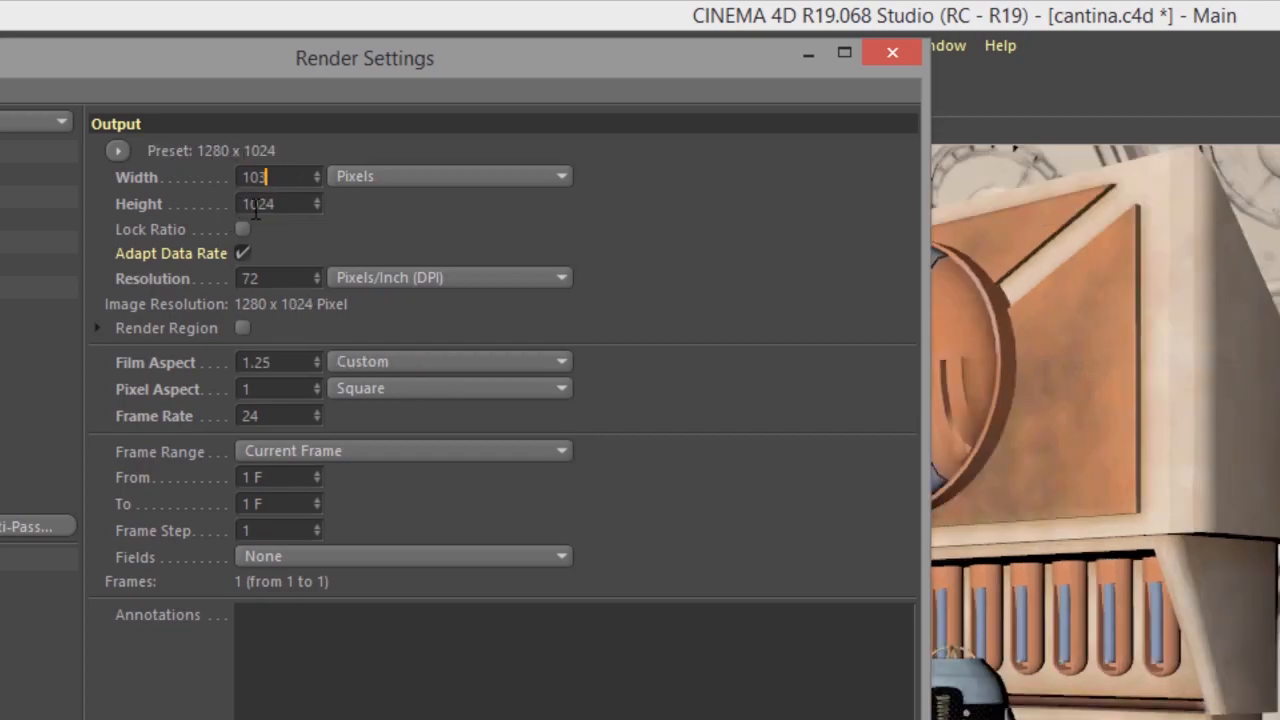
pyautogui.click(117, 150)
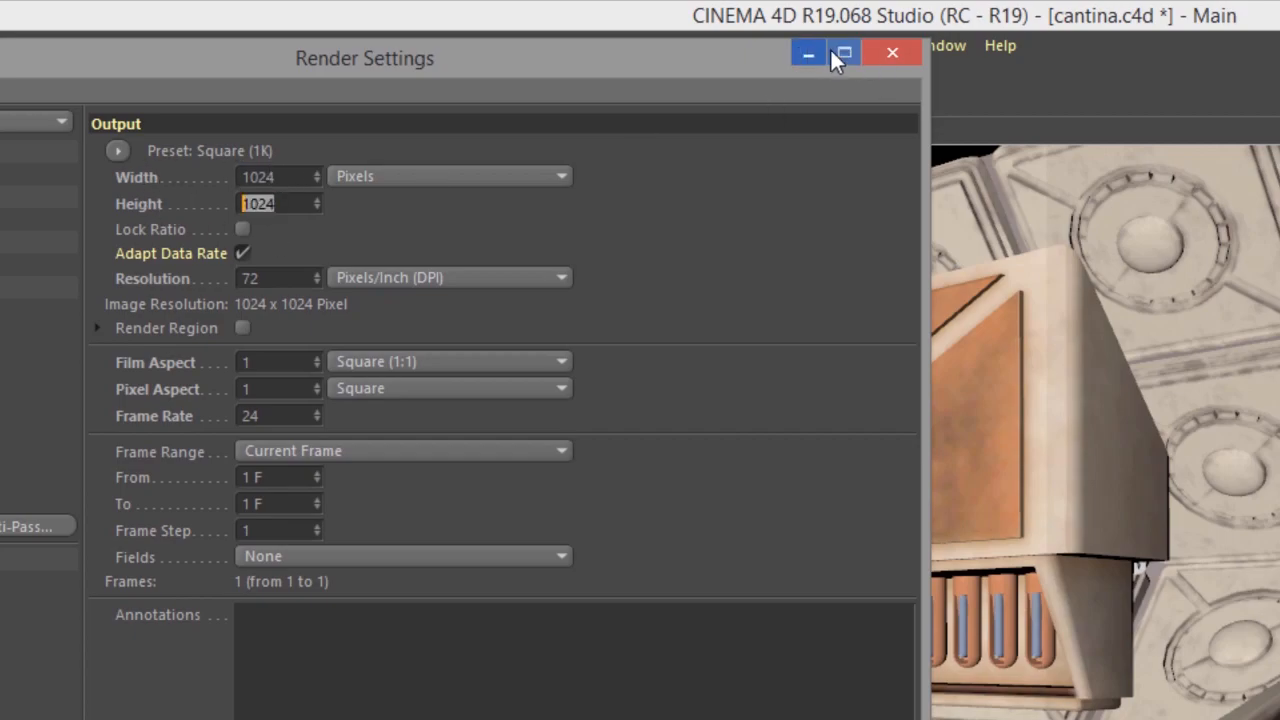
pyautogui.click(891, 52)
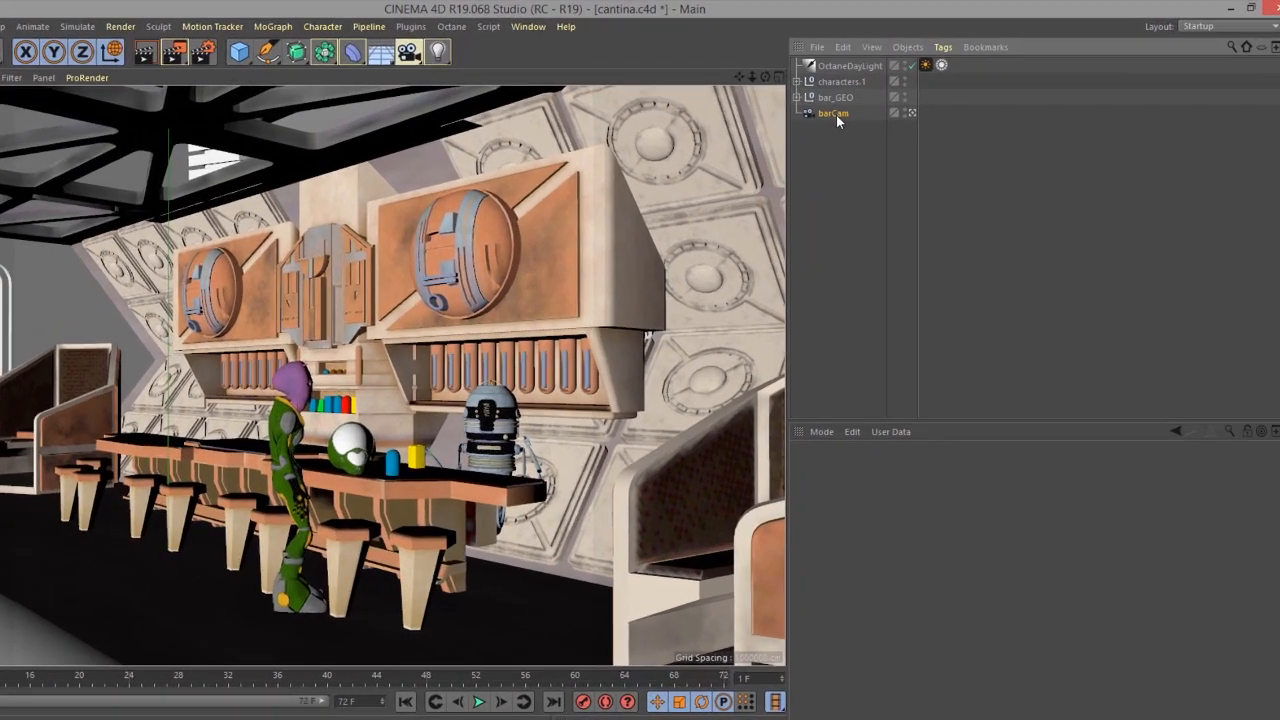
# Switch barCam's Octane camera tag from Thinlens to OSL and open the OSL code editor.
pyautogui.click(943, 46)
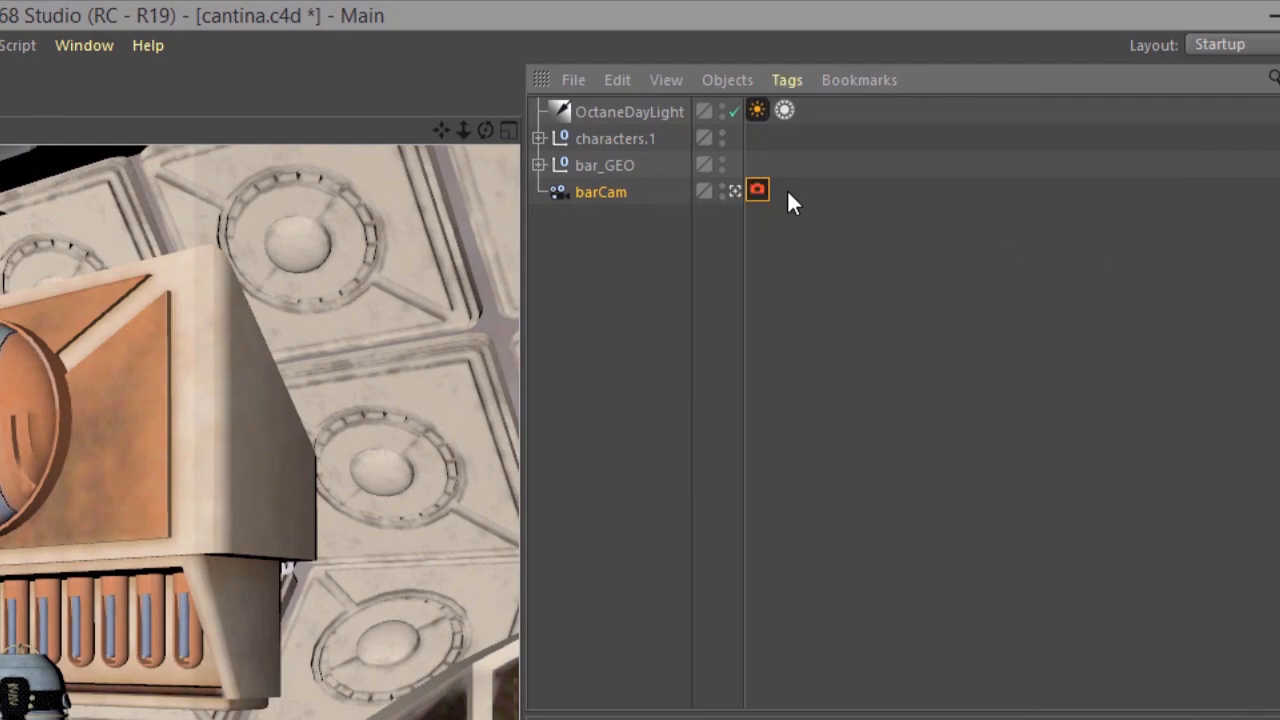
pyautogui.click(757, 189)
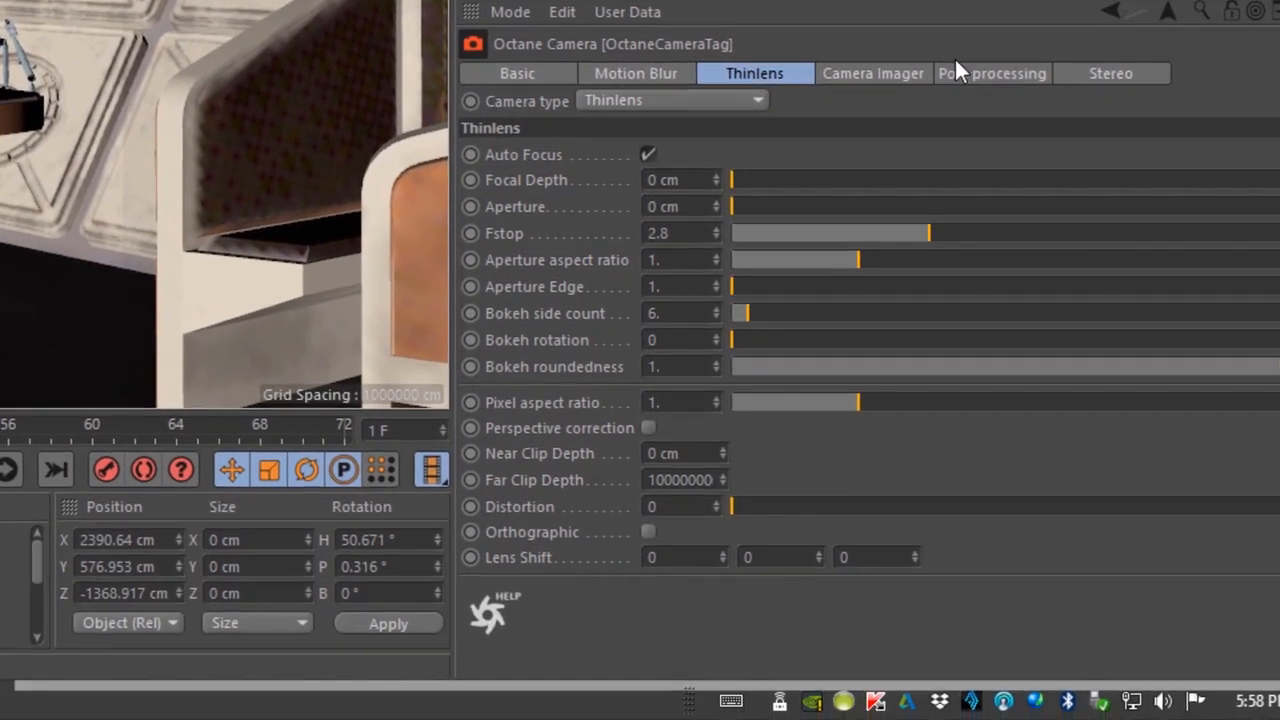
pyautogui.moveTo(710, 97)
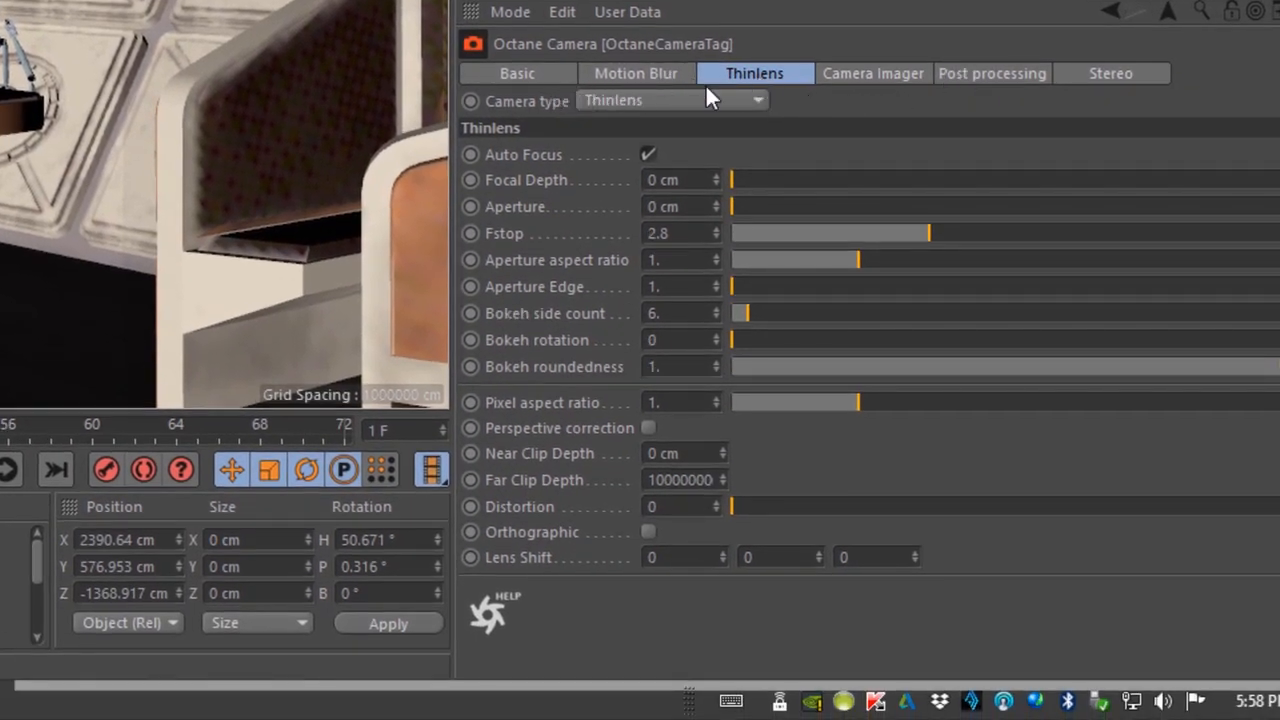
pyautogui.click(670, 100)
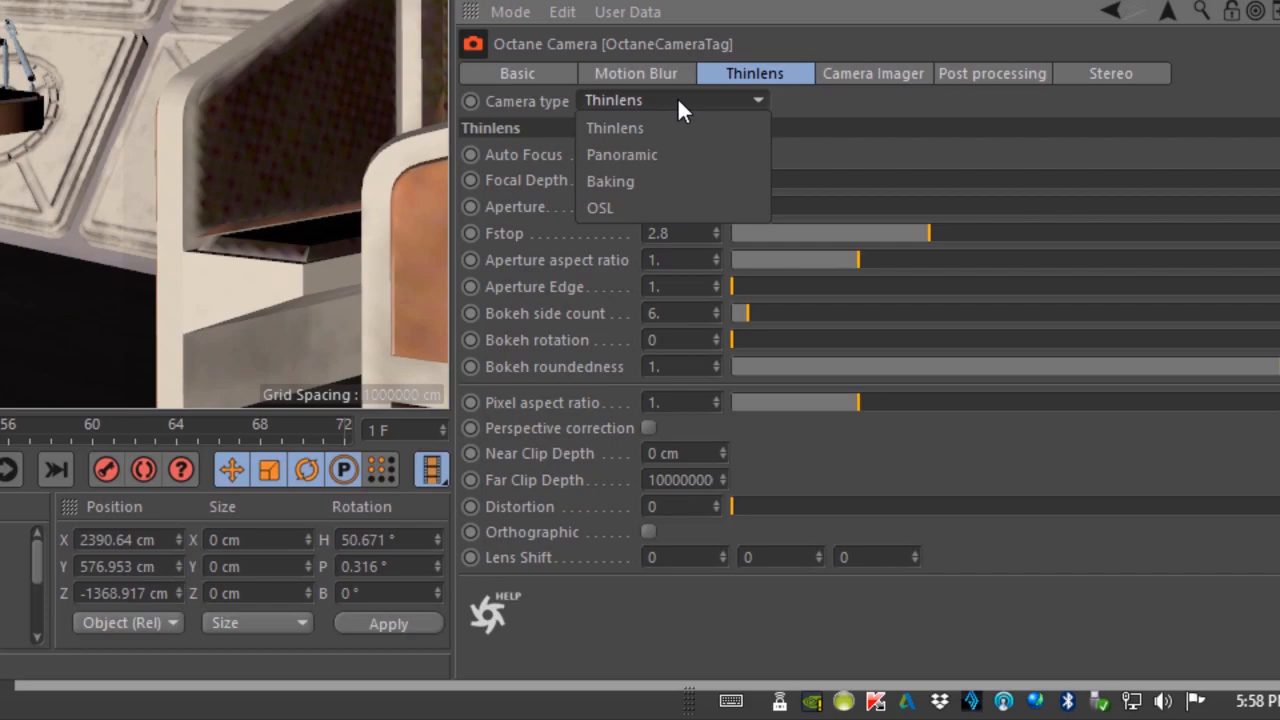
pyautogui.moveTo(630, 208)
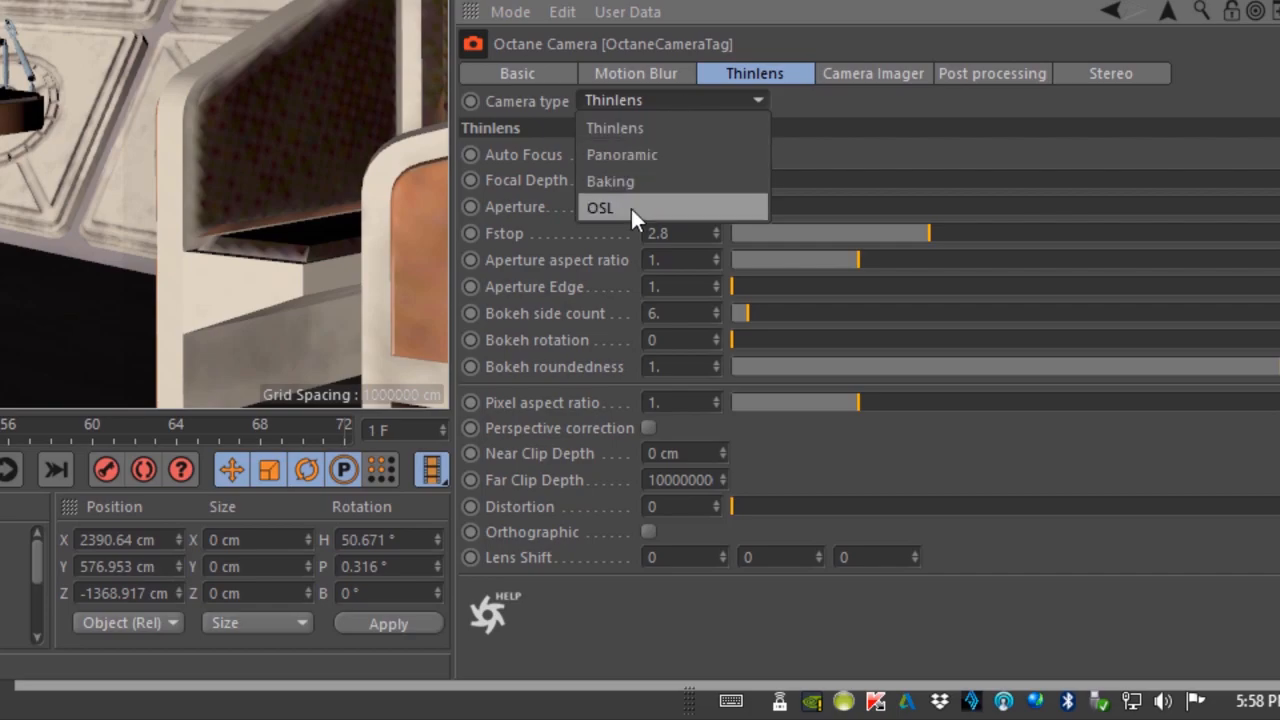
pyautogui.click(600, 207)
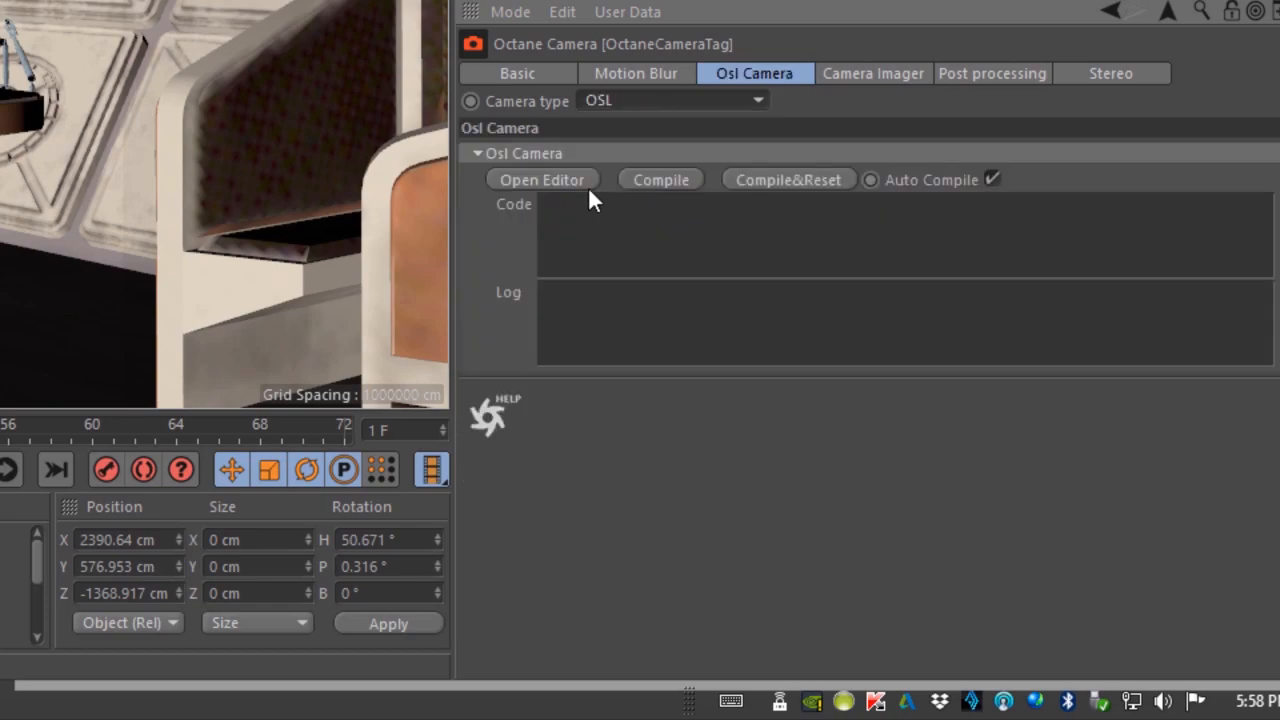
pyautogui.click(542, 179)
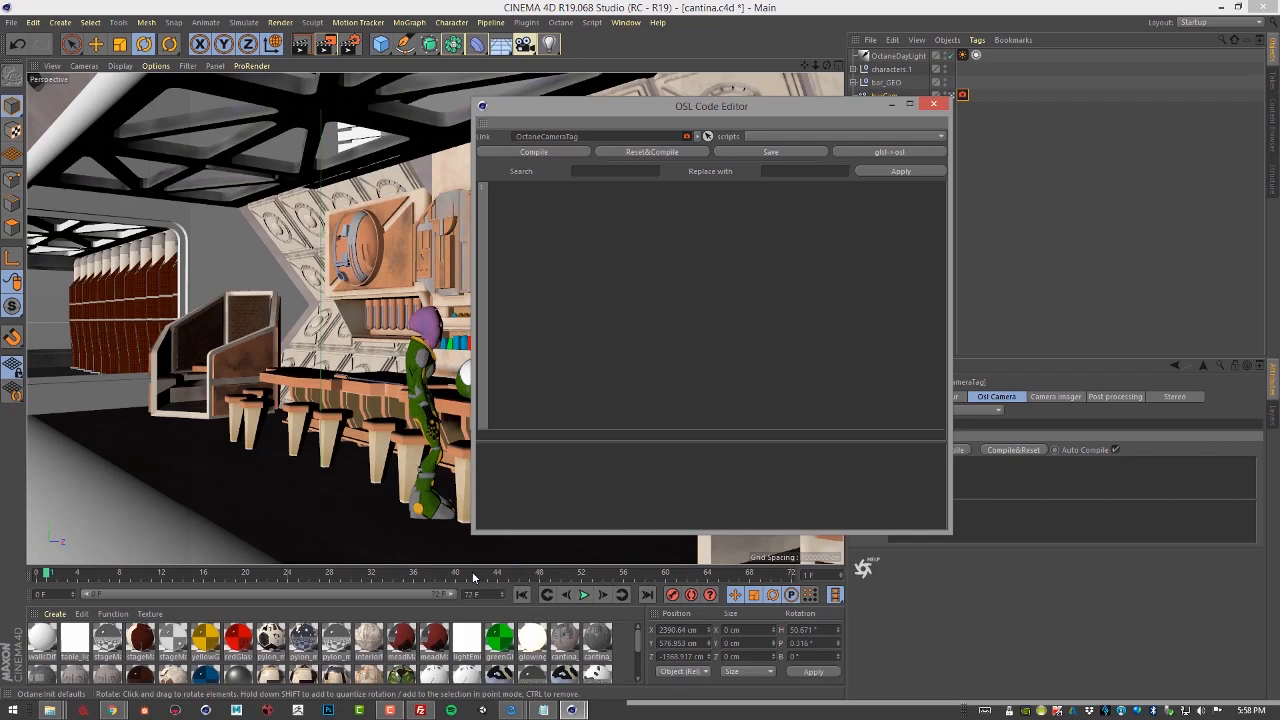
pyautogui.moveTo(130, 713)
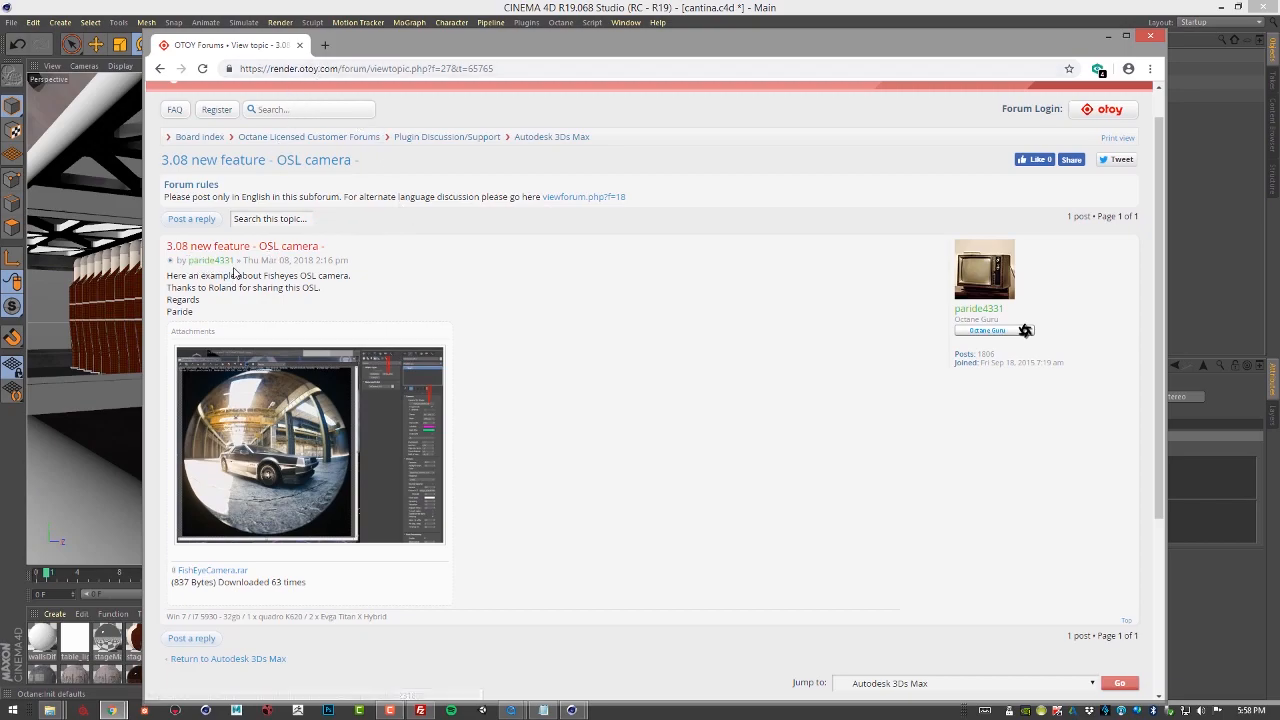
pyautogui.moveTo(436, 371)
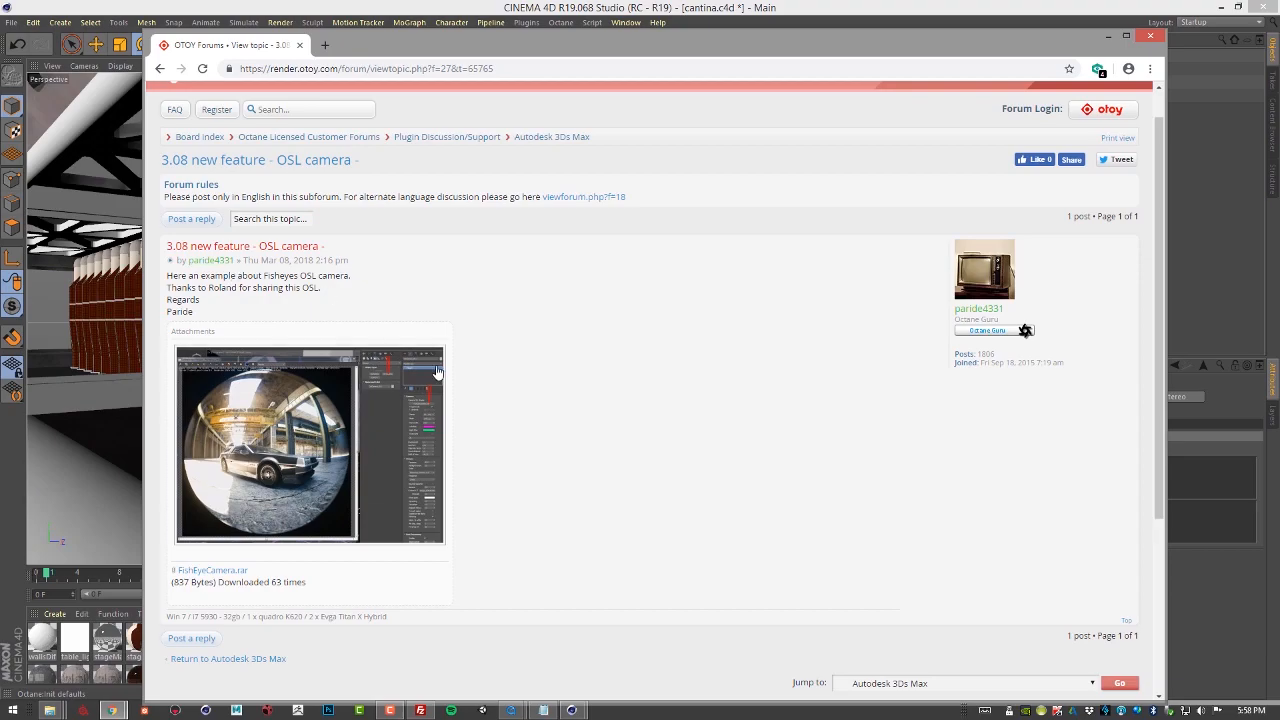
# Scroll the '3.08 new feature - OSL camera' thread down to the FishEyeCamera.rar attachment.
pyautogui.scroll(-3)
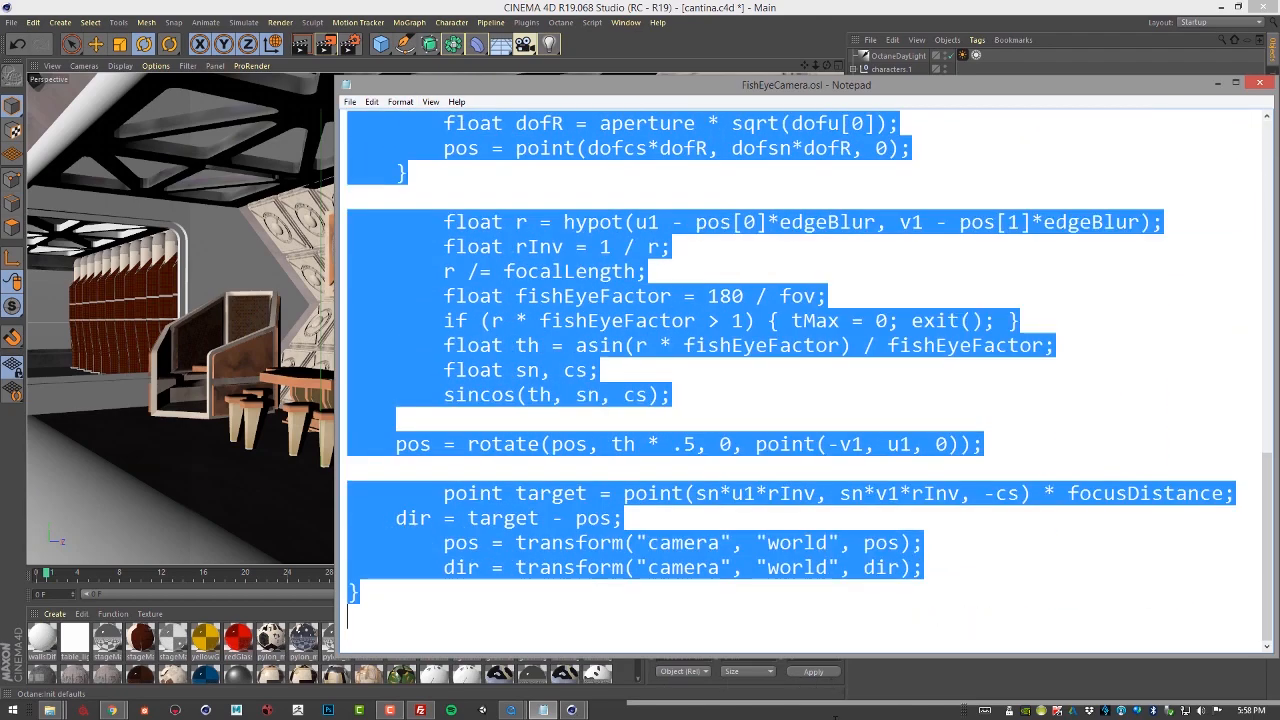
pyautogui.moveTo(1000, 22)
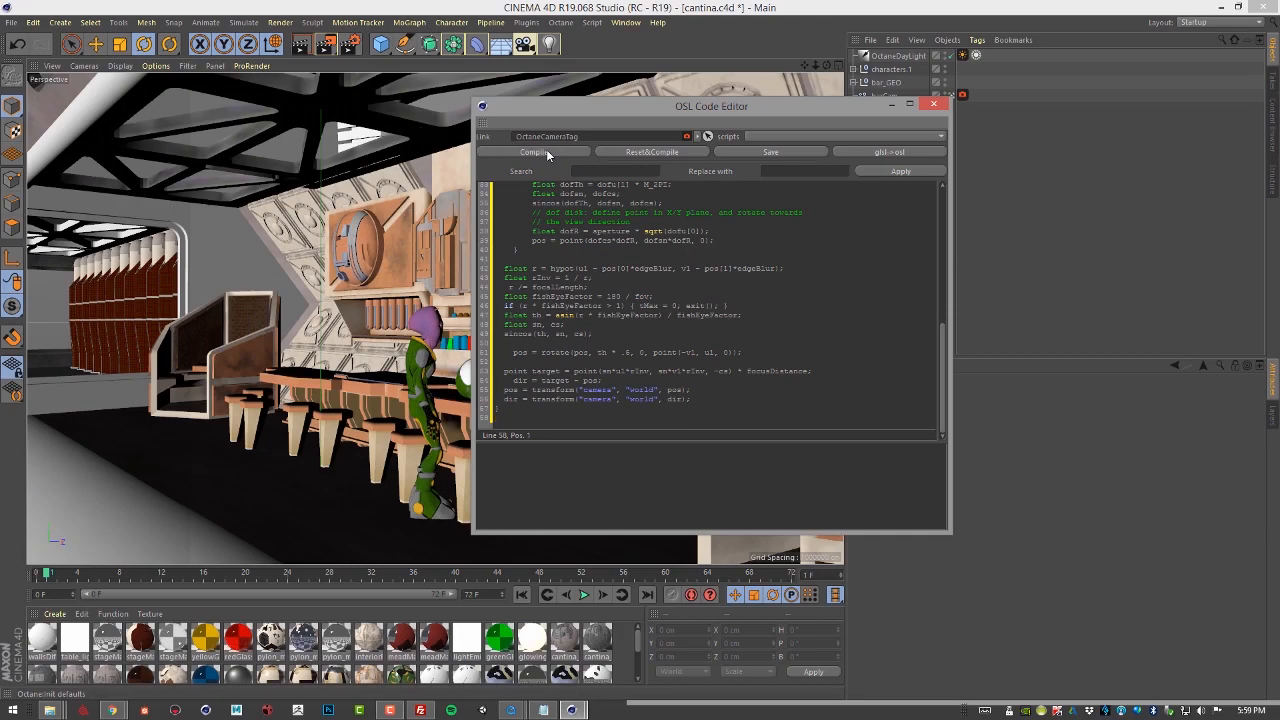
pyautogui.moveTo(939, 411)
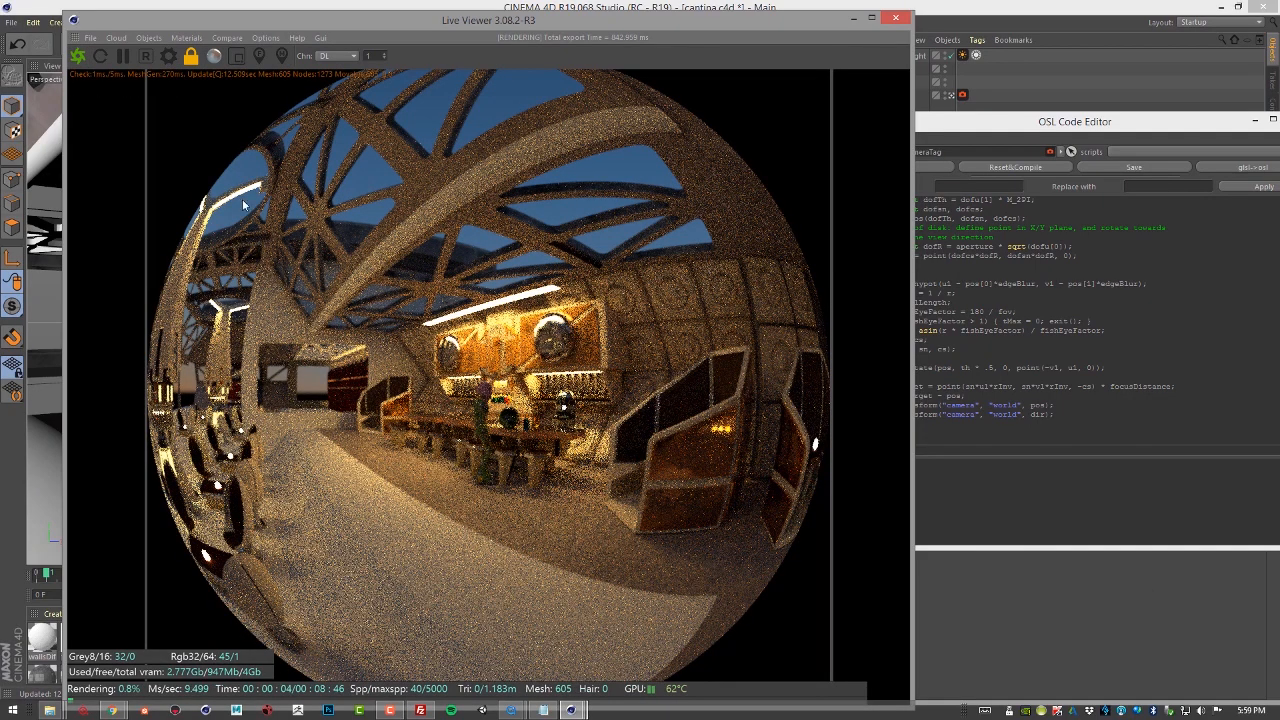
pyautogui.moveTo(550, 140)
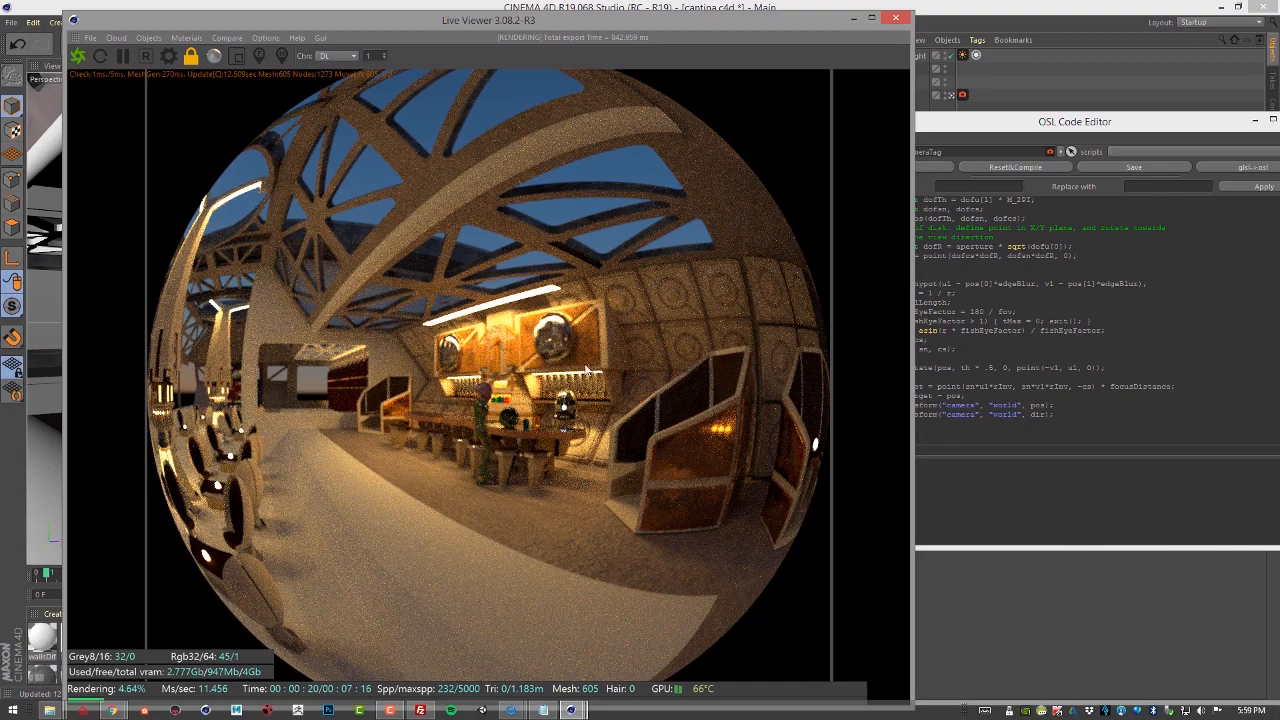
pyautogui.moveTo(507, 297)
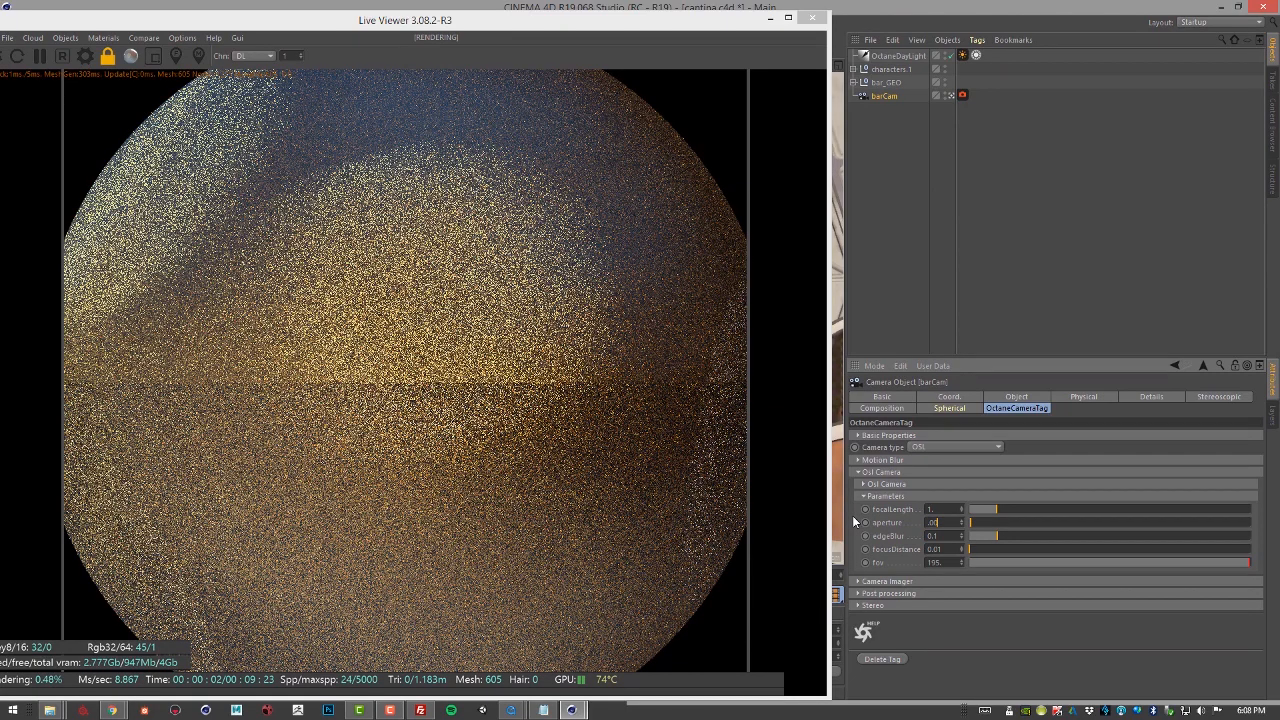
# Raise focusDistance until the cantina is sharp, then lower focalLength so the fisheye circle shrinks.
pyautogui.moveTo(970, 549); pyautogui.dragTo(997, 549)
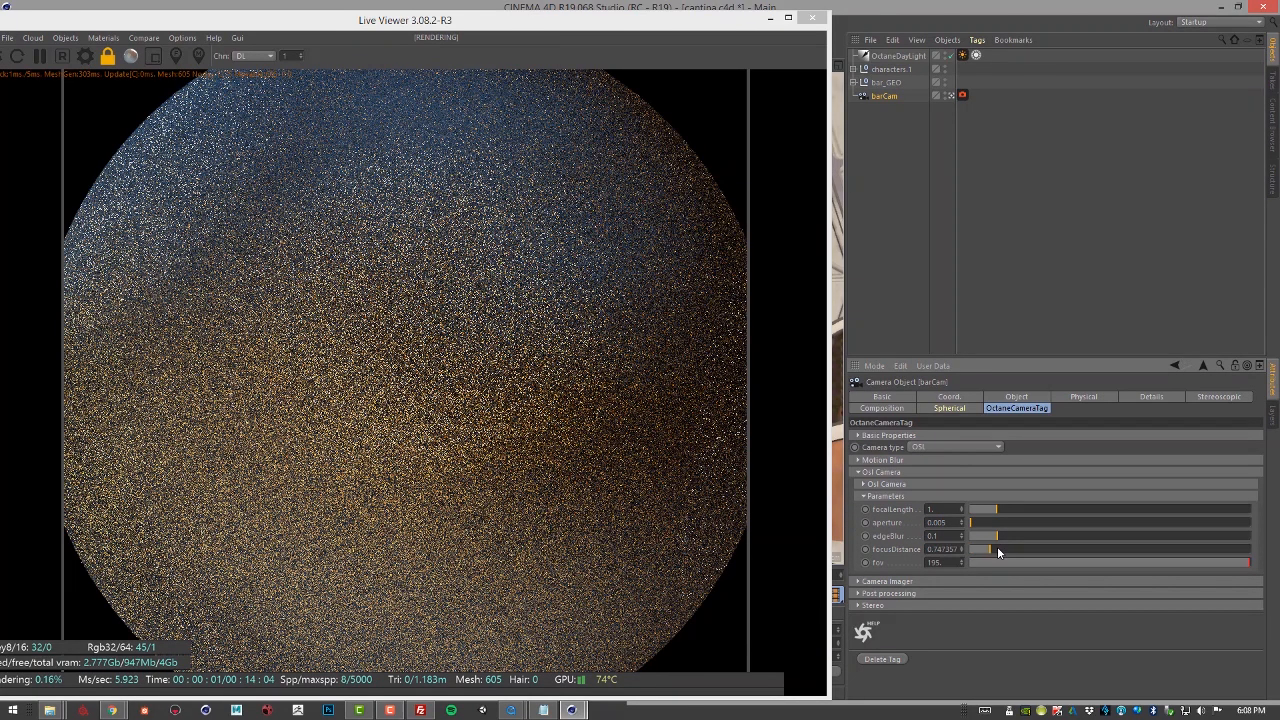
pyautogui.moveTo(970, 549); pyautogui.dragTo(1015, 549)
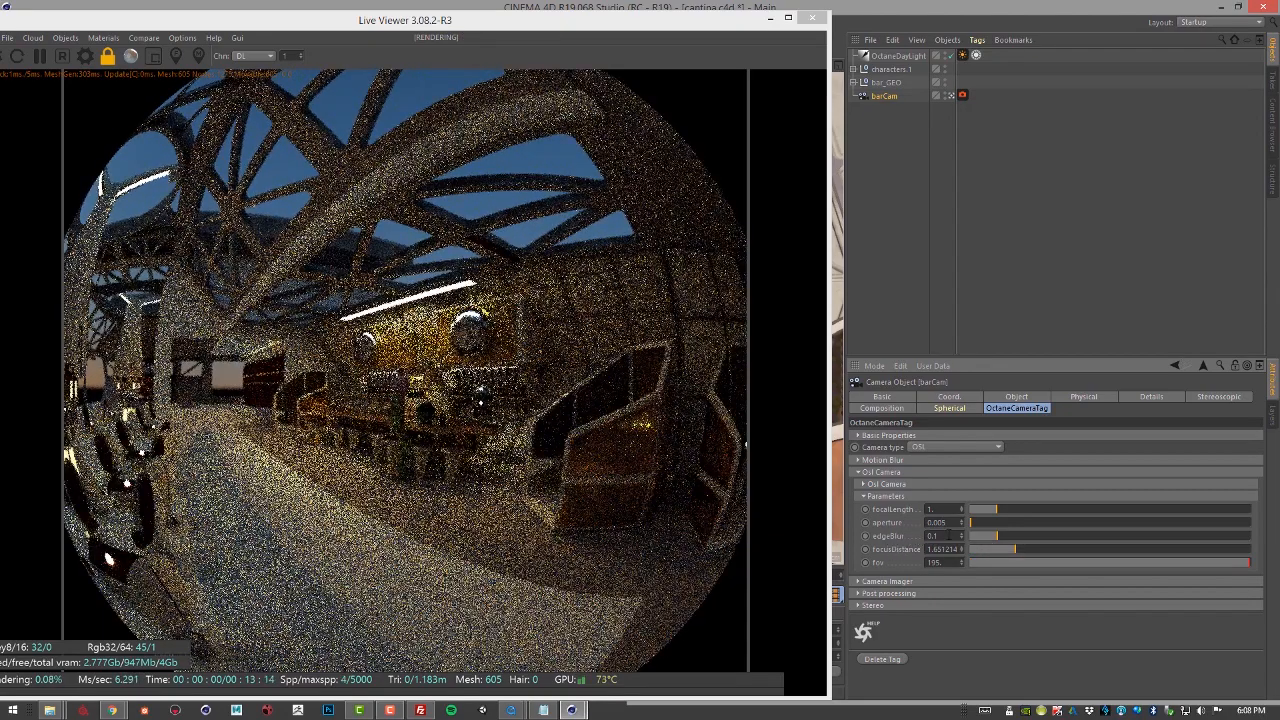
pyautogui.moveTo(990, 509); pyautogui.dragTo(1020, 509)
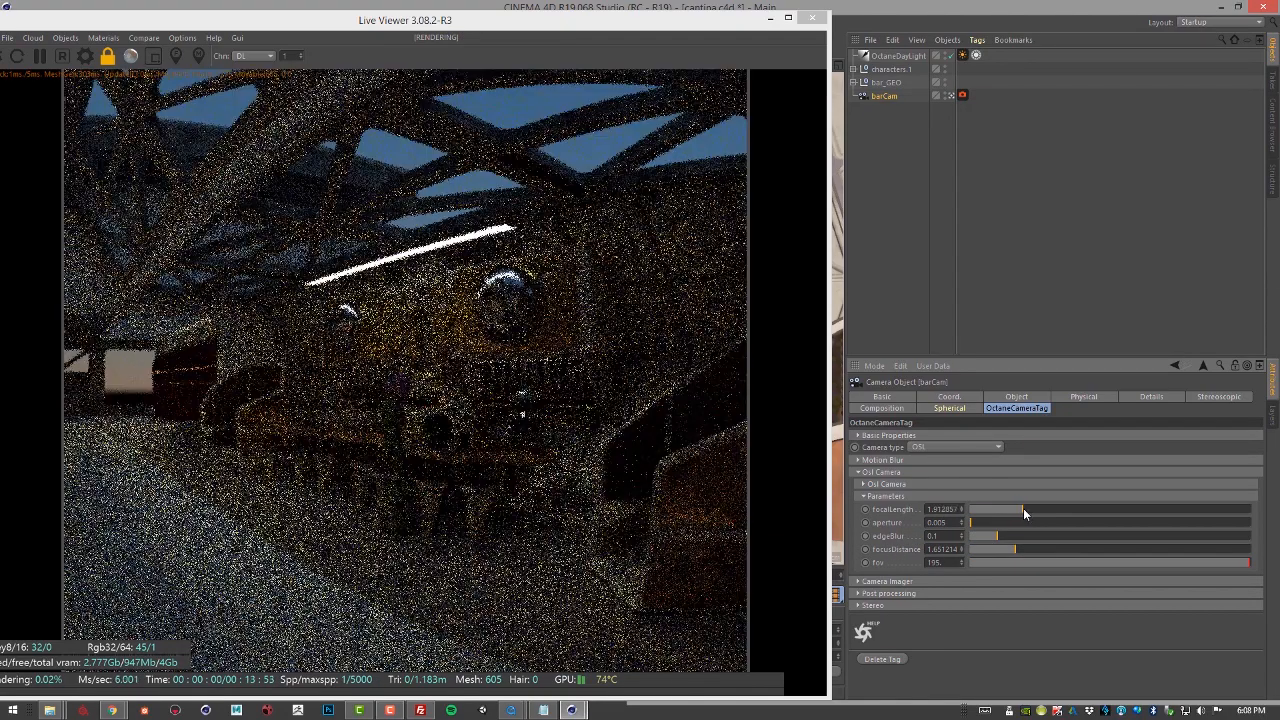
pyautogui.moveTo(1024, 509); pyautogui.dragTo(985, 509)
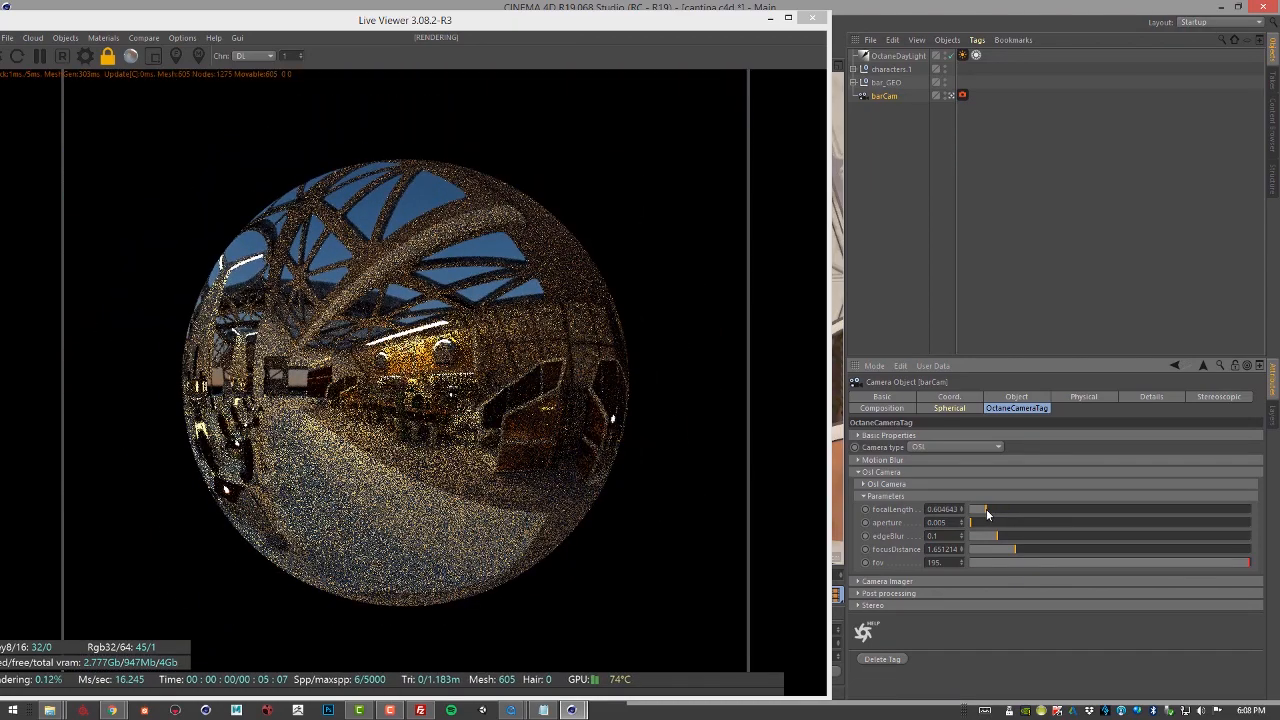